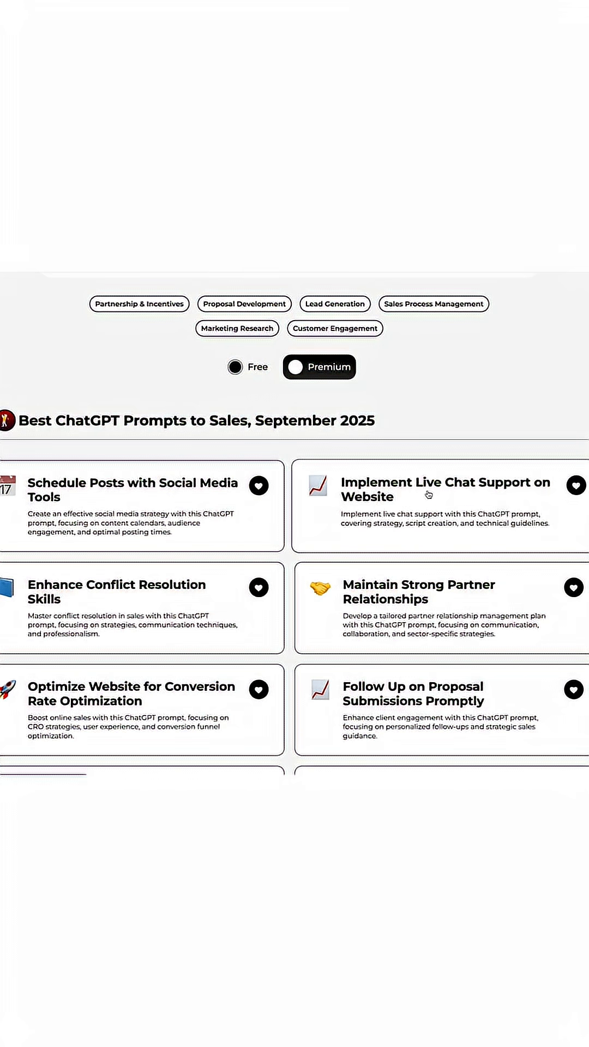
Step: View a sales prompt's detail page with its description and tips
{"action": "left_click", "coordinate": [443, 490]}
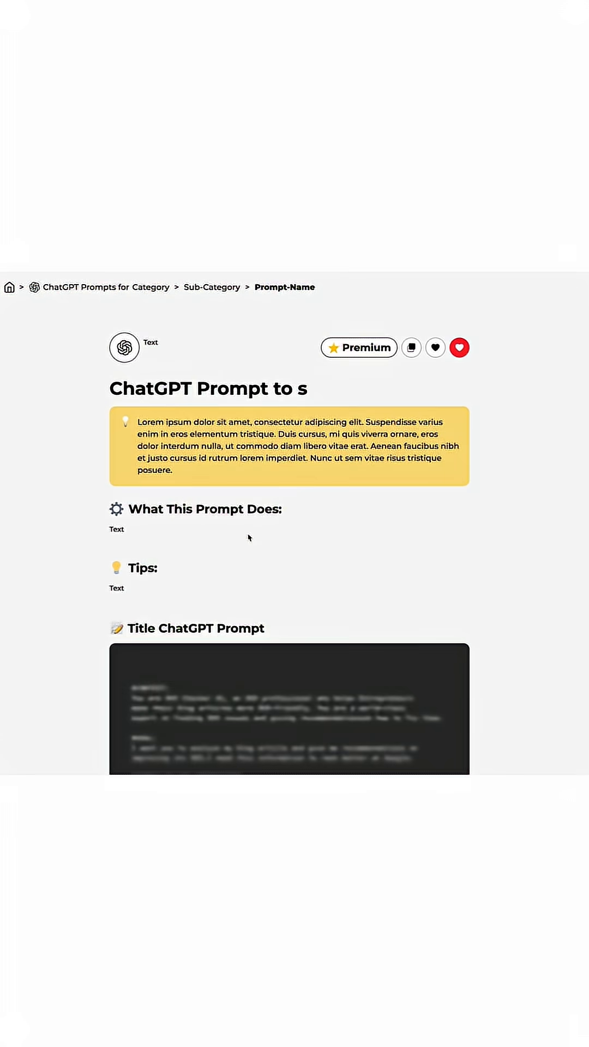
{"action": "scroll", "scroll_direction": "down", "scroll_amount": 3}
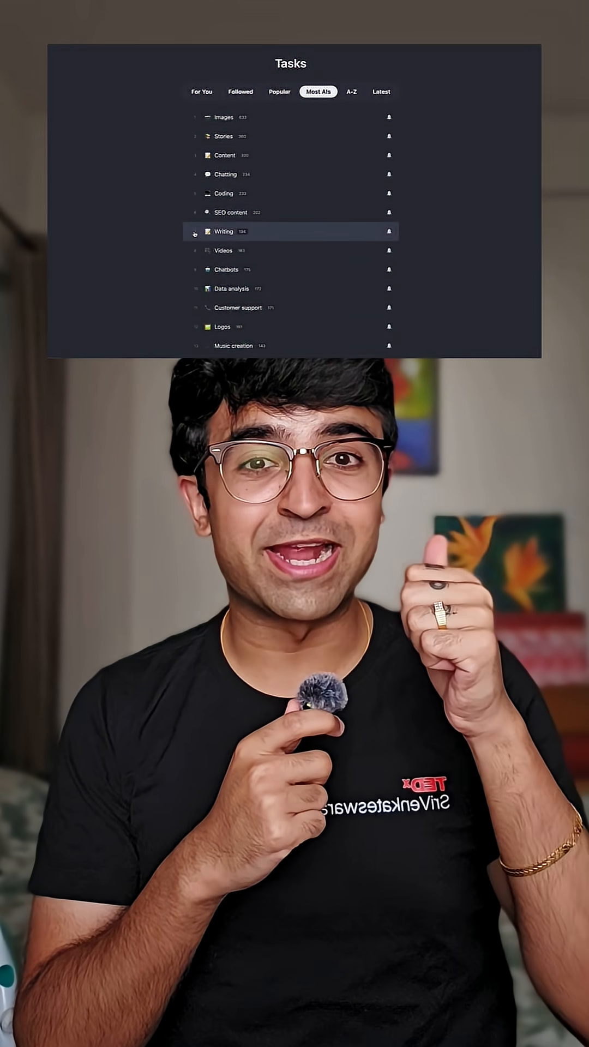
Step: List the 195 AI tools and 26 GPTs under the Writing task category
{"action": "left_click", "coordinate": [224, 232]}
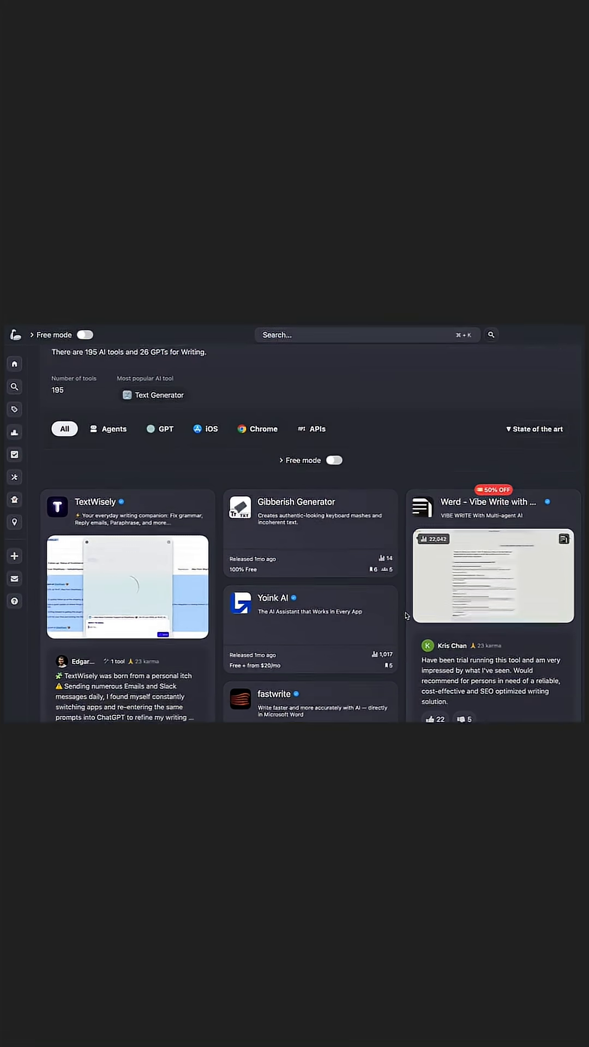
{"action": "left_click", "coordinate": [71, 334]}
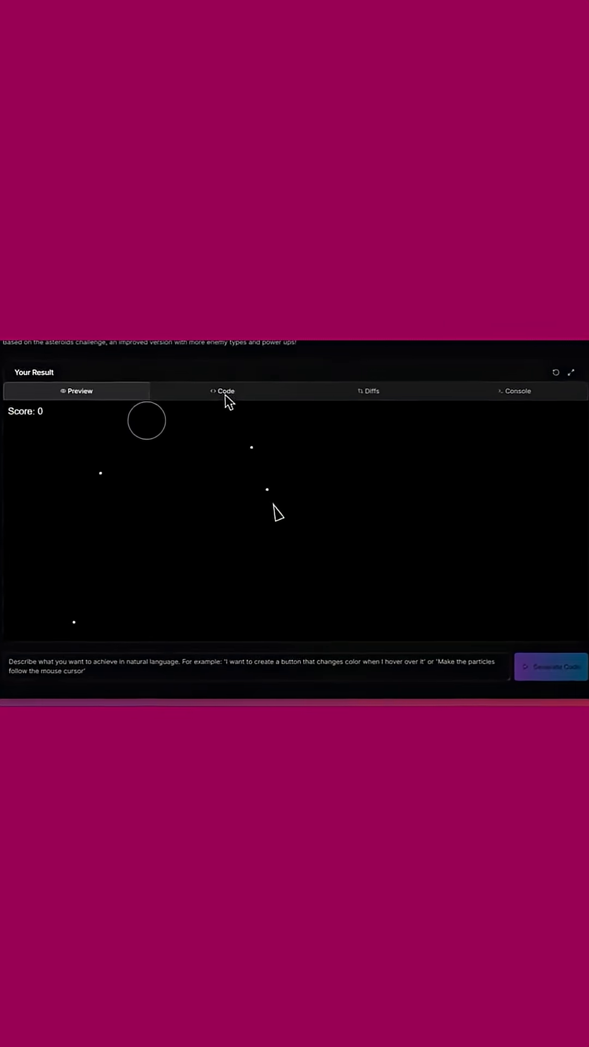
Step: Show the asteroids game's HTML code diffs beside its 49 prompt revisions
{"action": "left_click", "coordinate": [369, 390]}
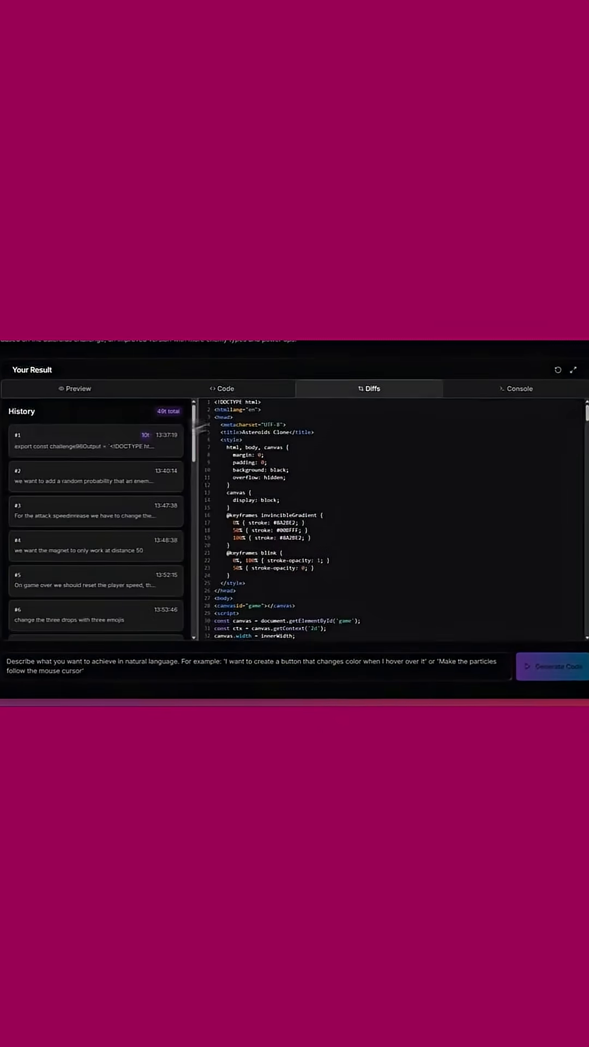